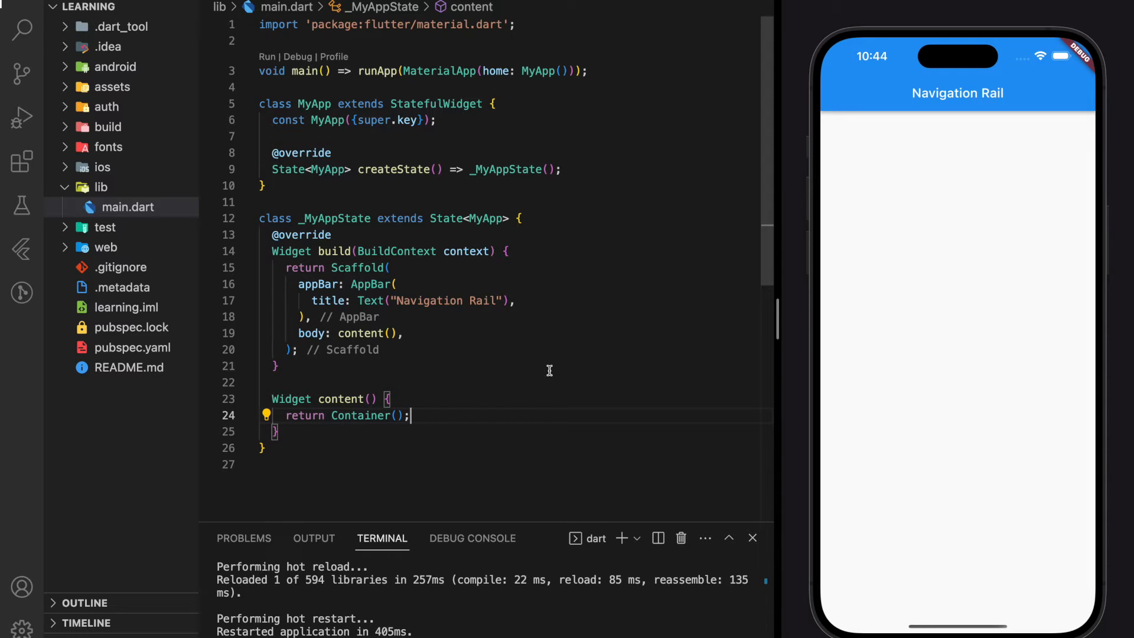
mouse_move(294, 447)
text(child: ,)
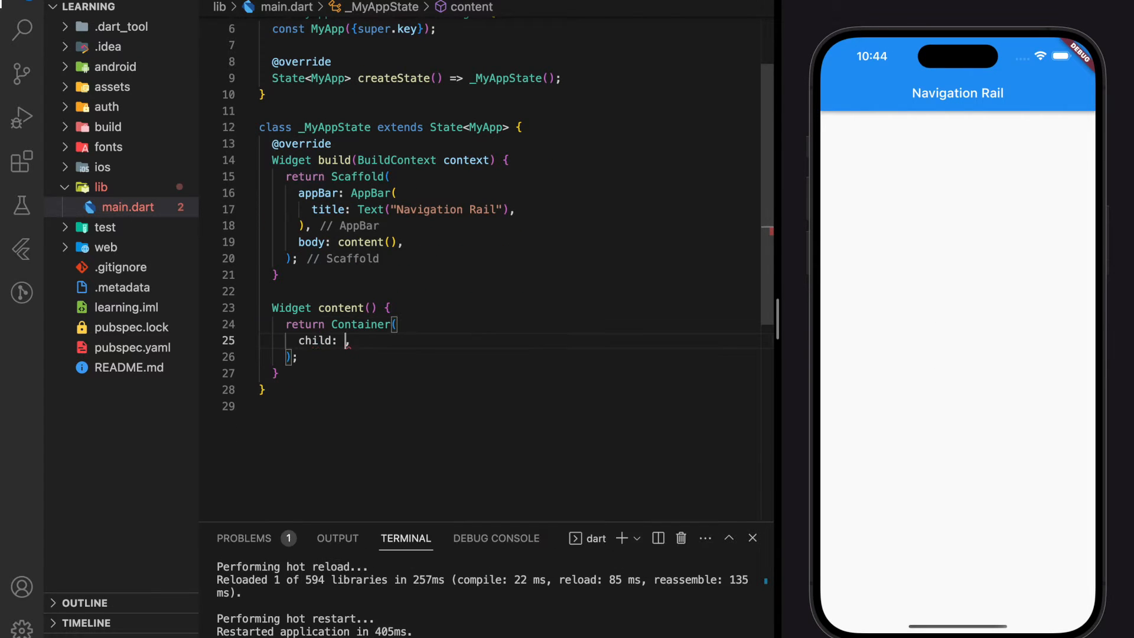
Give the Container a Row child holding NavigationRail(destinations: [], selectedIndex: 0).
text(Row(chi)
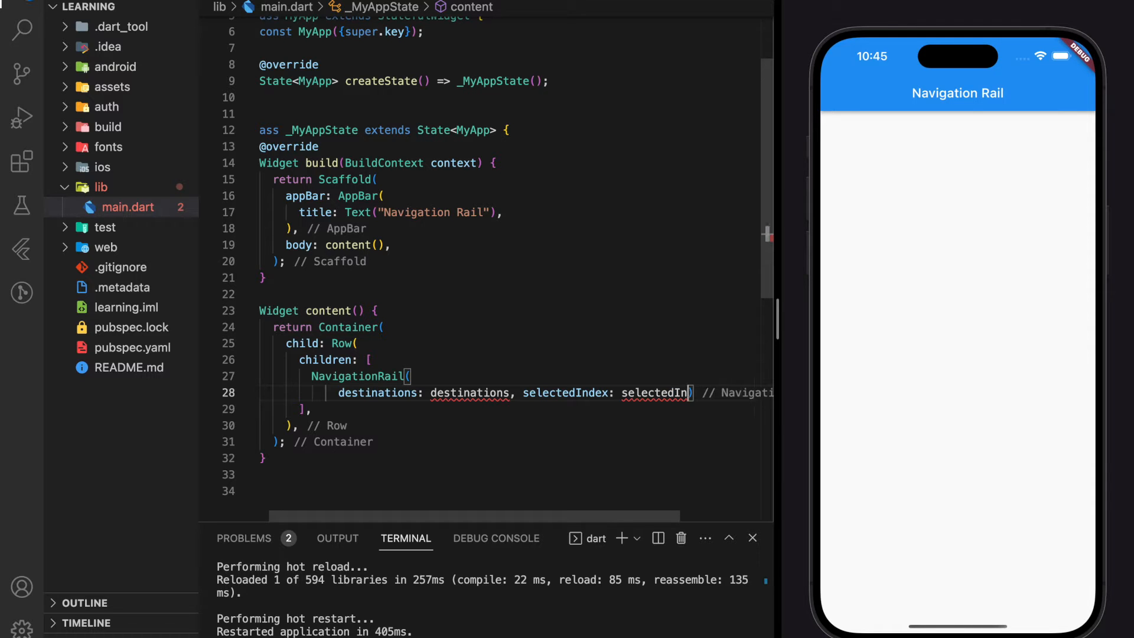
text(0)
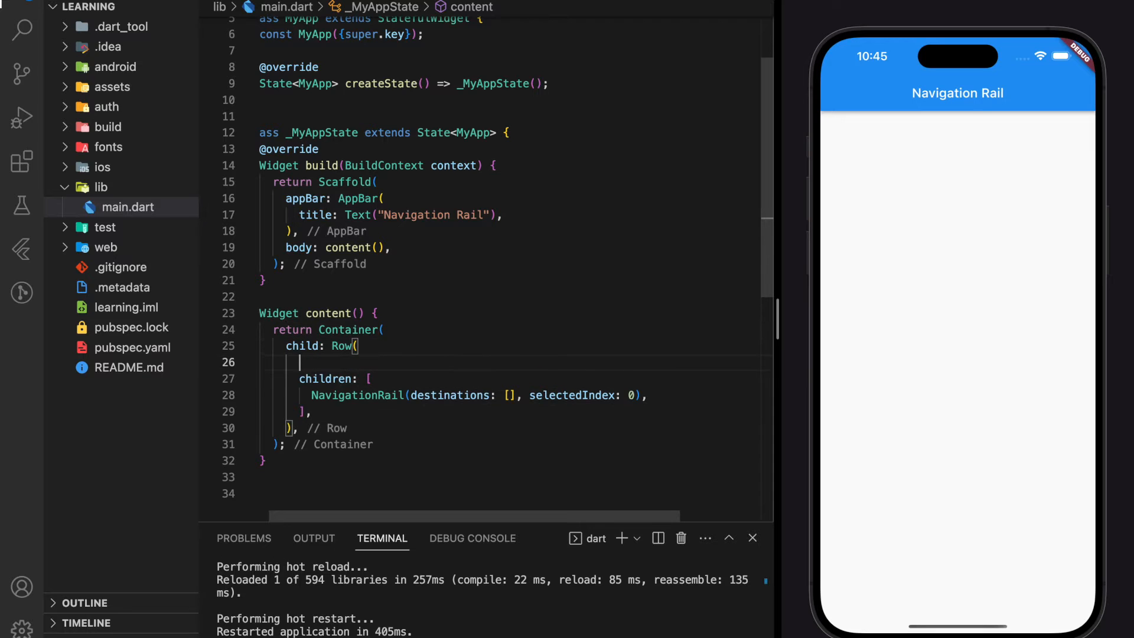
Set the Row's crossAxisAlignment to CrossAxisAlignment.start.
text(crossAxisAlignment: CrossAxisAlignment.start,)
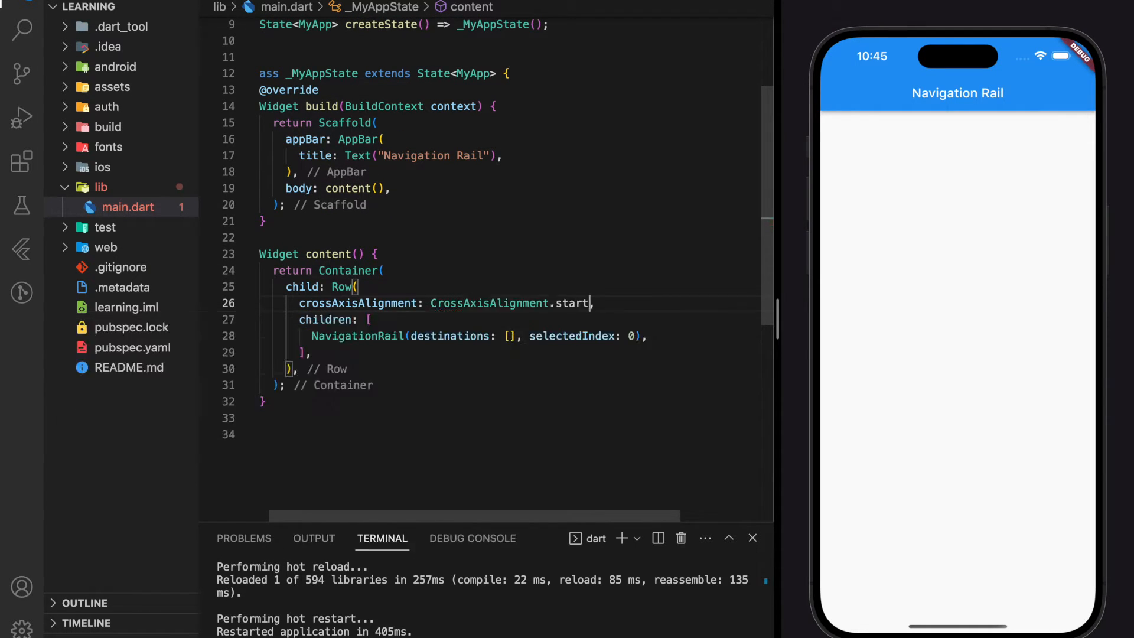
key(Enter)
text(Navigation)
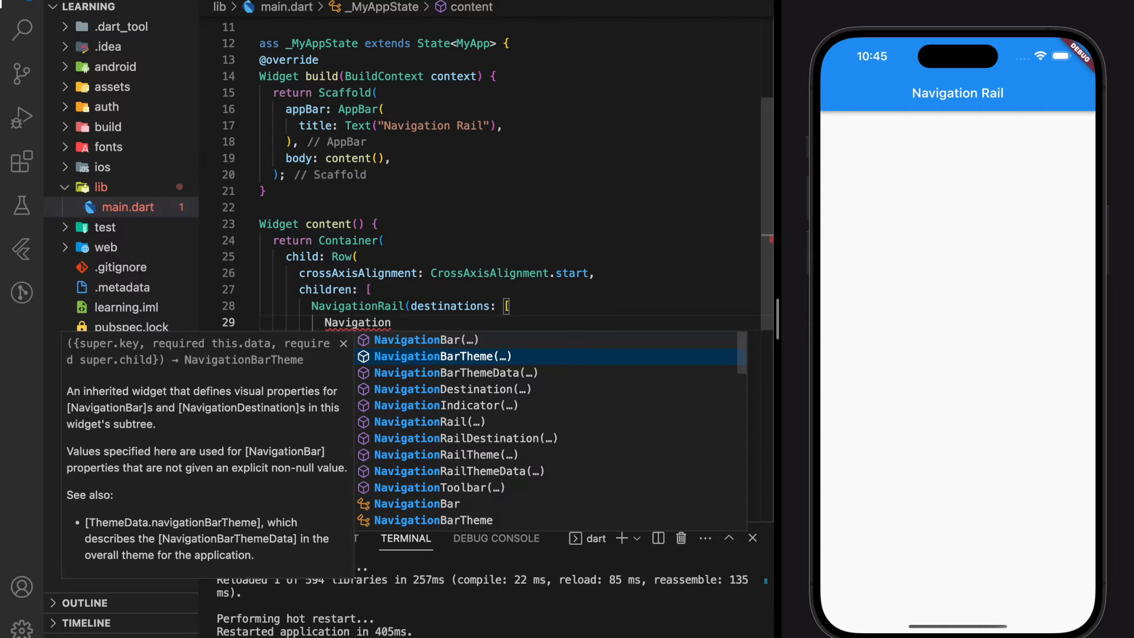
Add a NavigationRailDestination with Icon(Icons.home) and label Text("Home").
click(466, 437)
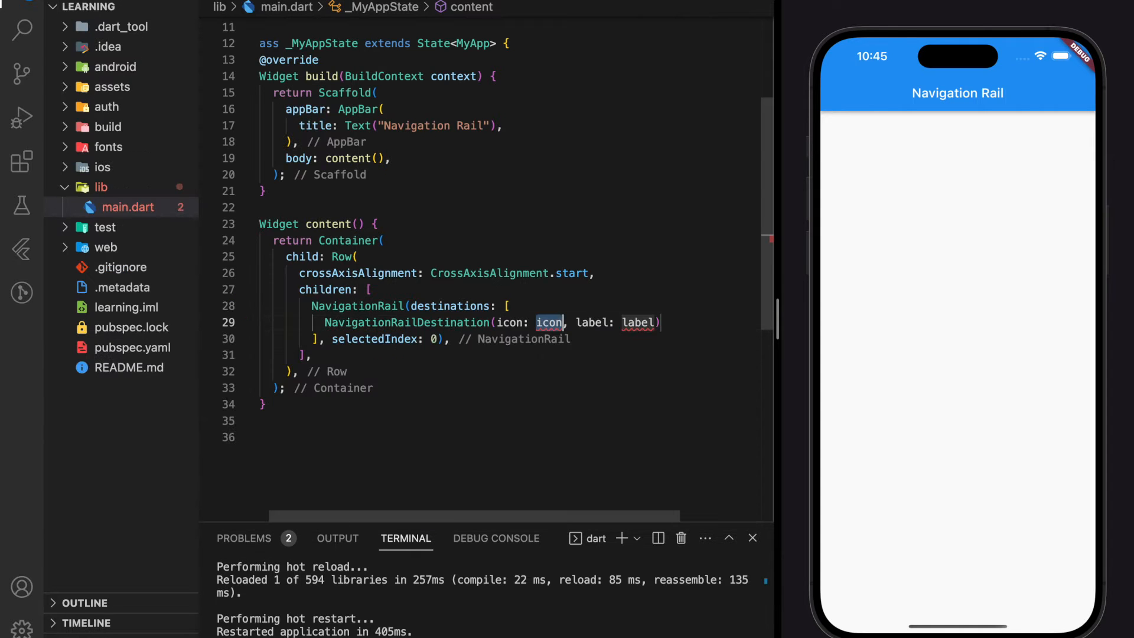
text(Icons.))
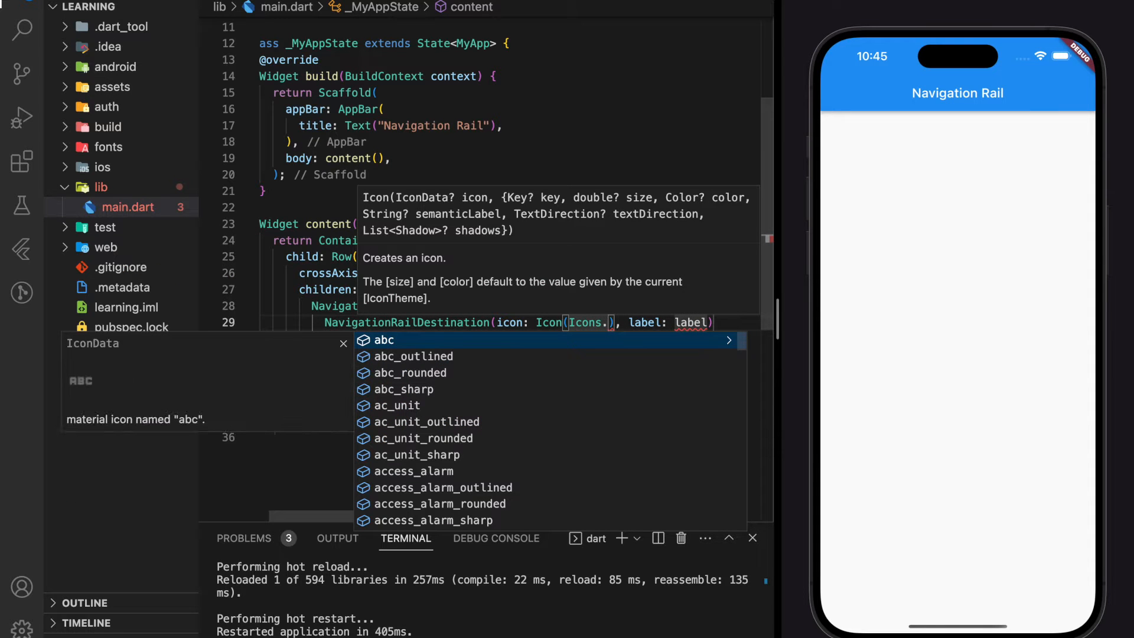
text(home)
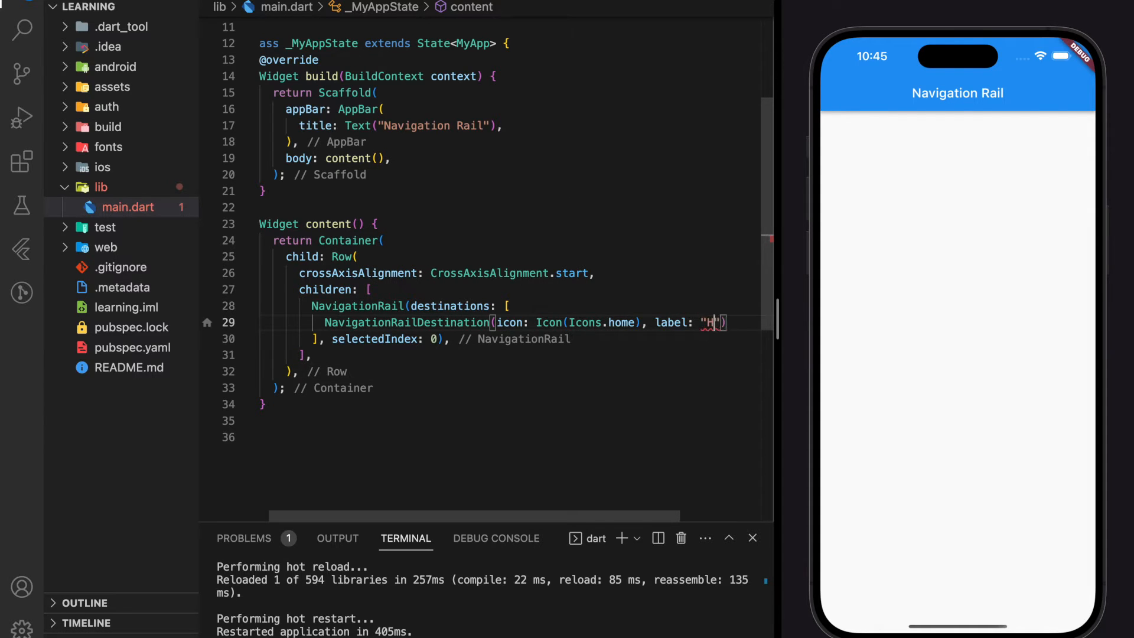
text(ome"),)
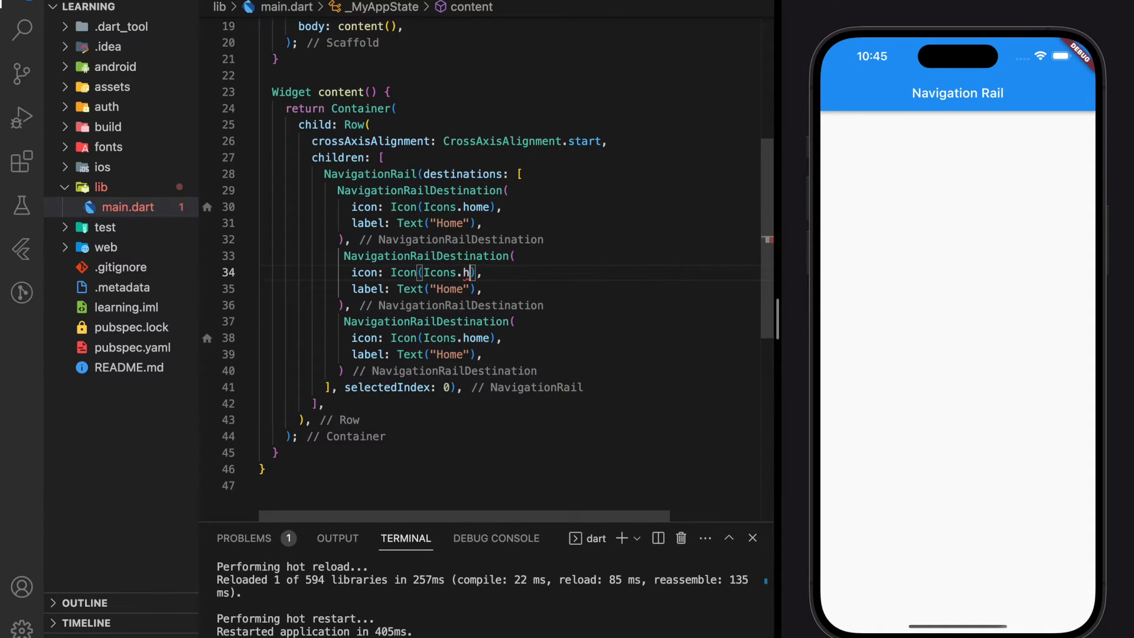
Change the copied destinations to Icons.ac_unit labelled "AC" and Icons.settings labelled "Setting".
key(Backspace)
text(ac_unit)
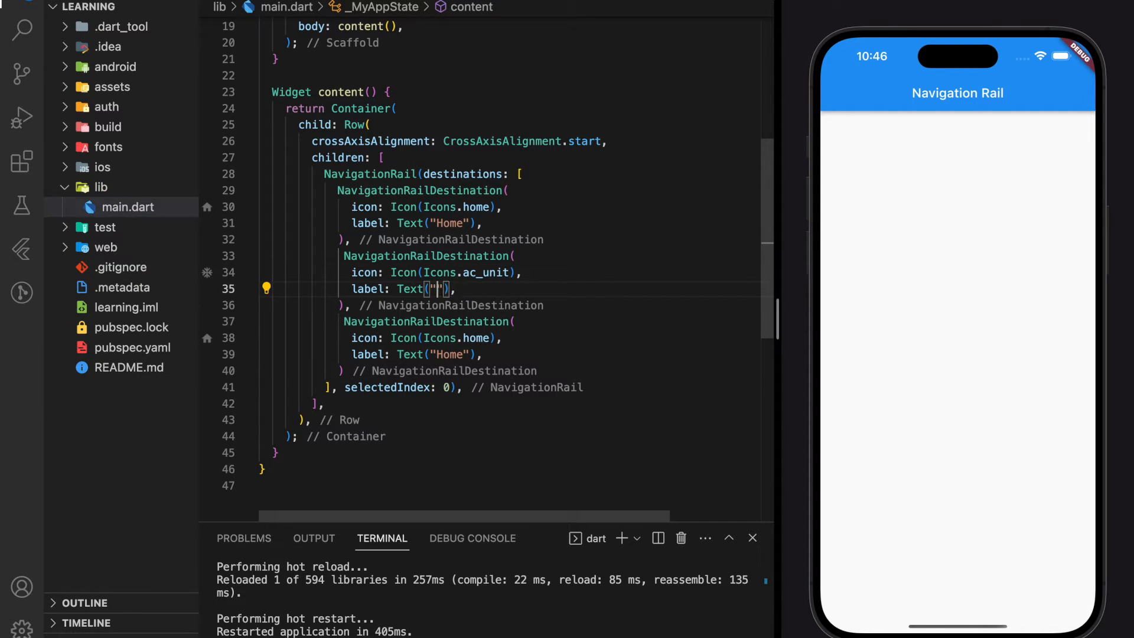
text(AC)
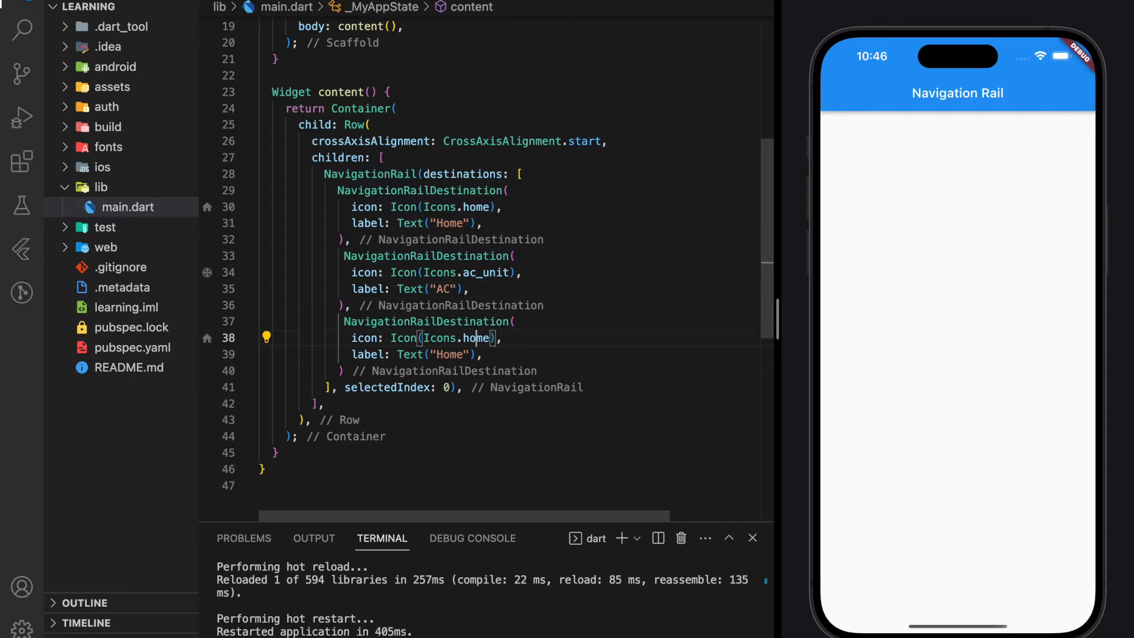
key(Backspace)
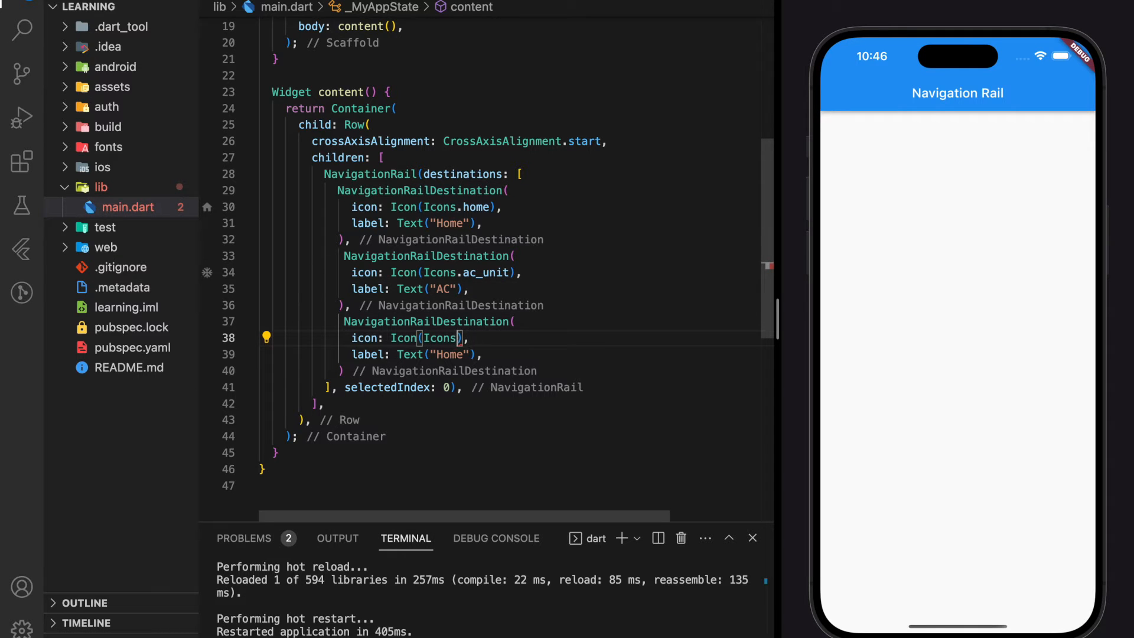
text(settings)
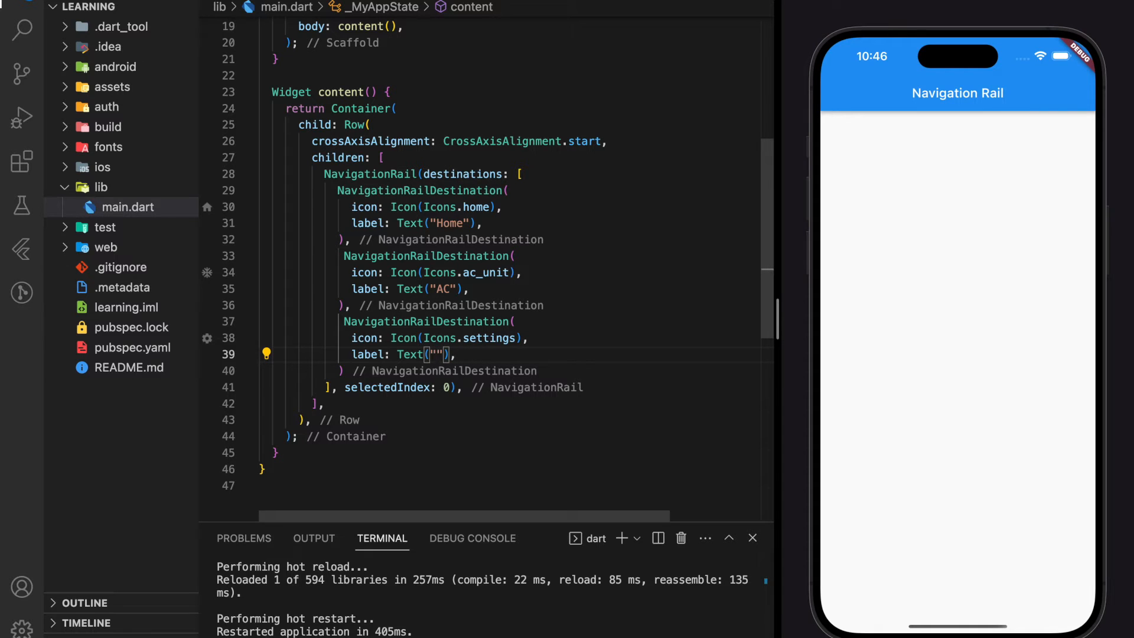
text(Setting)
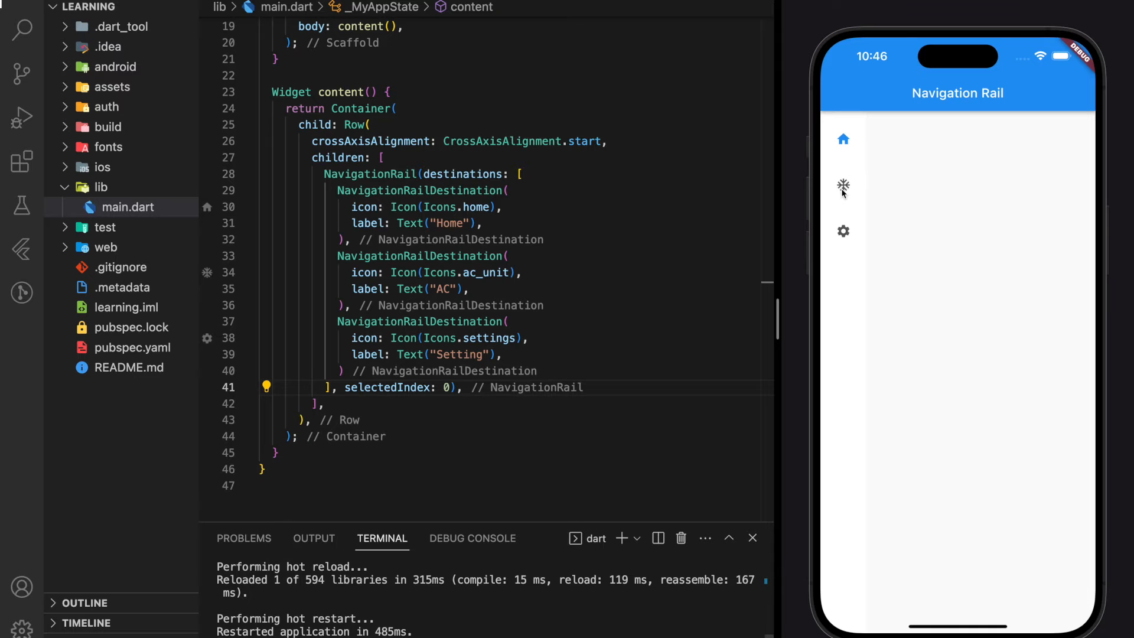
mouse_move(840, 199)
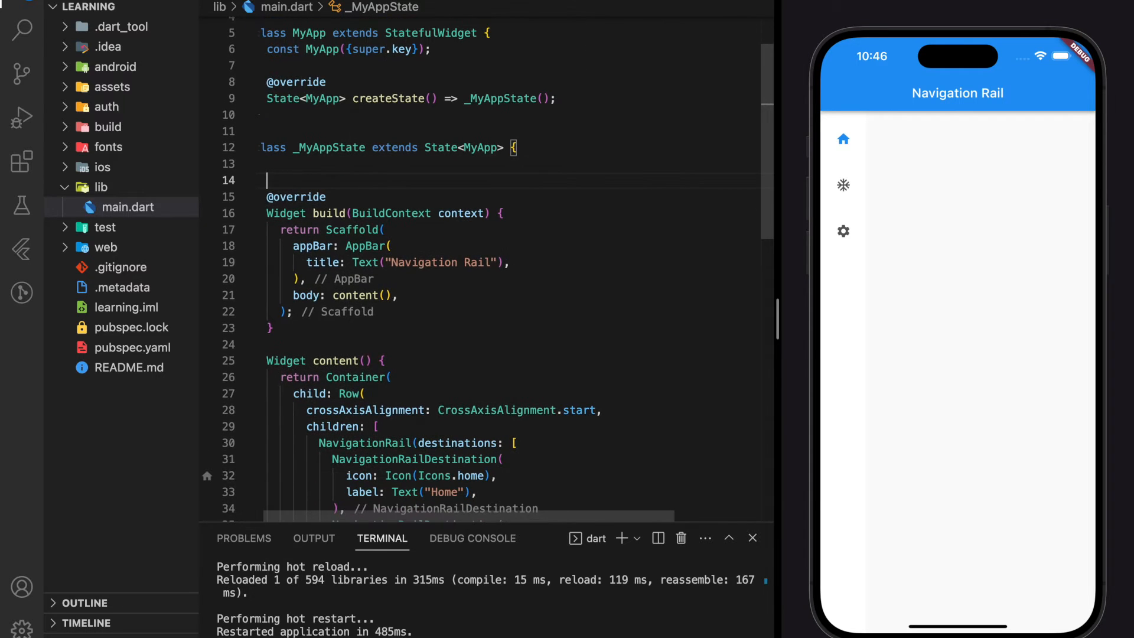
Declare labelType as NavigationRailLabelType.all in _MyAppState.
text(NAvigationRailLabelType)
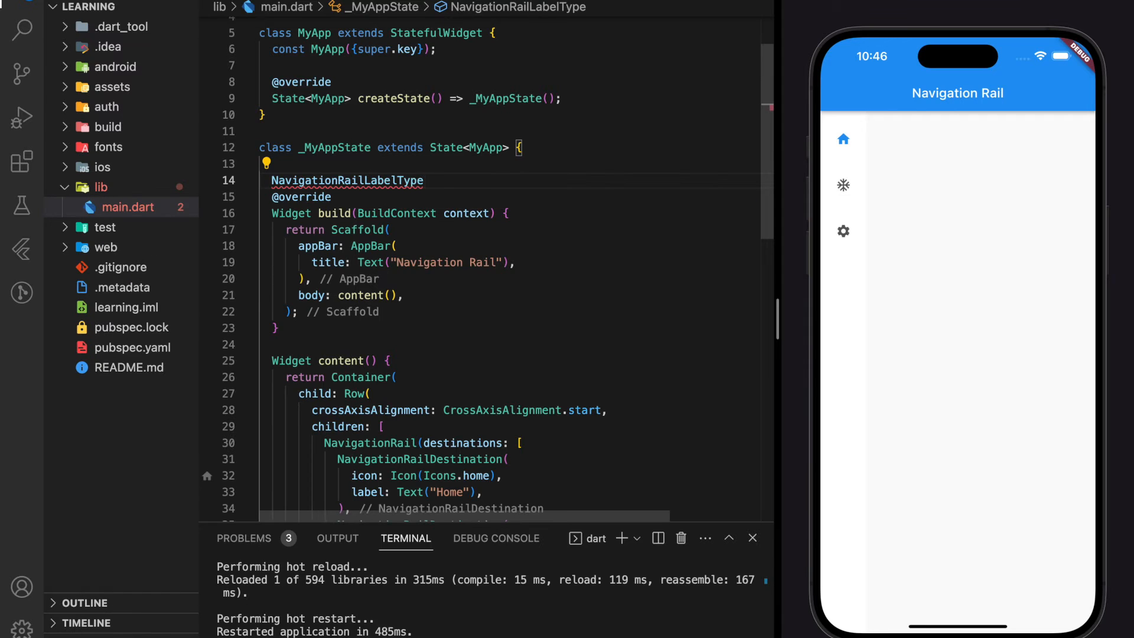
text(labelType = Navigation)
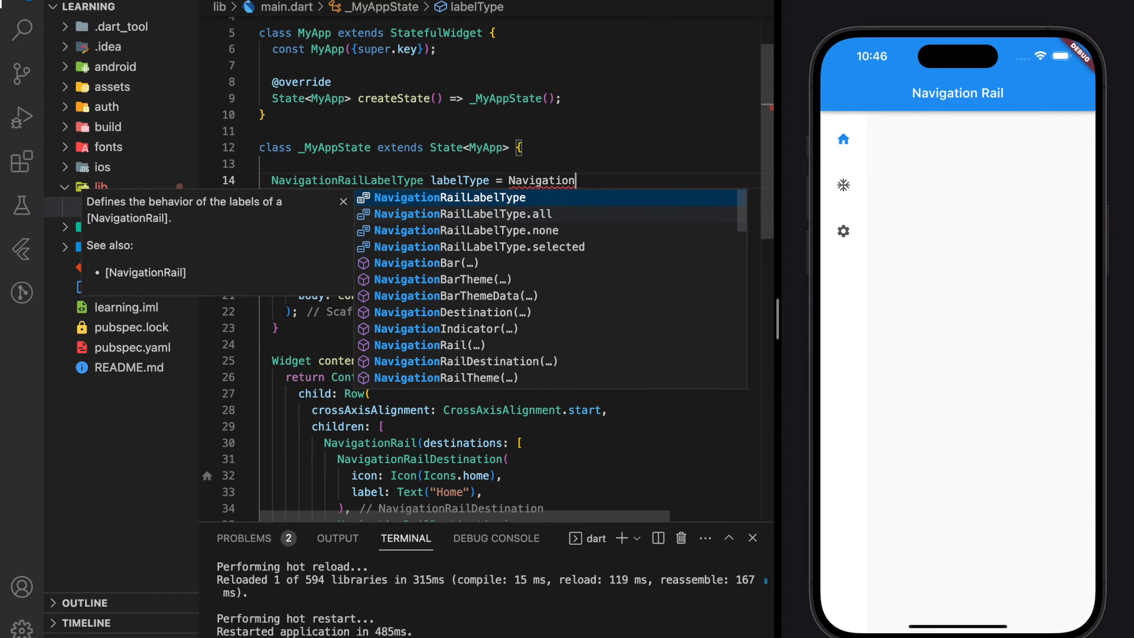
click(466, 214)
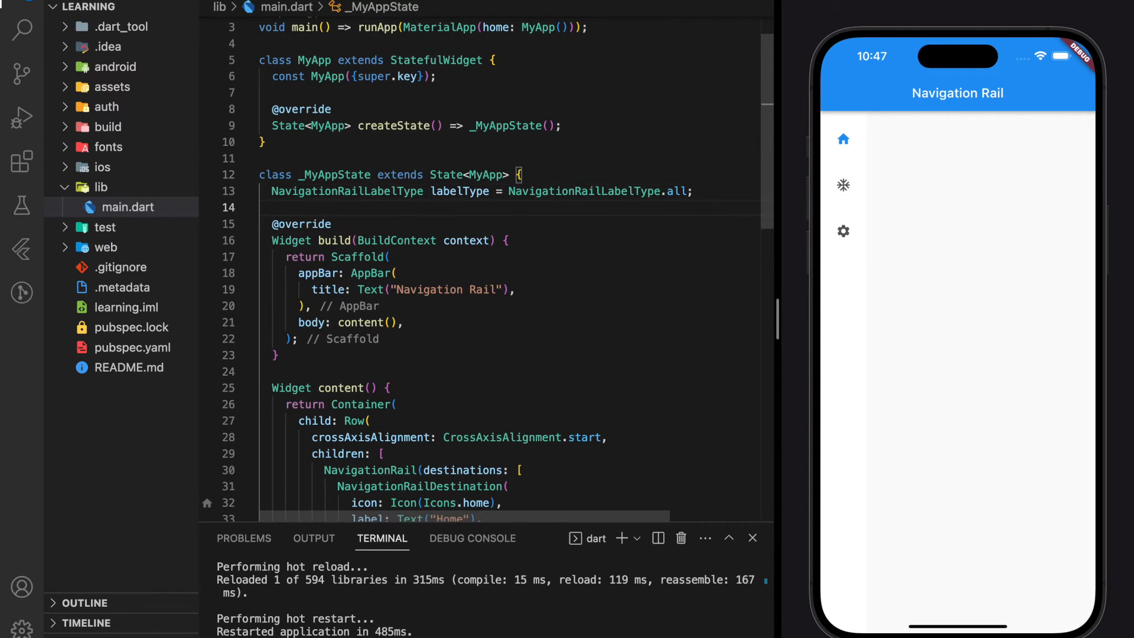
Add the field int _selectedIndex = 0; to _MyAppState.
text(int _sel)
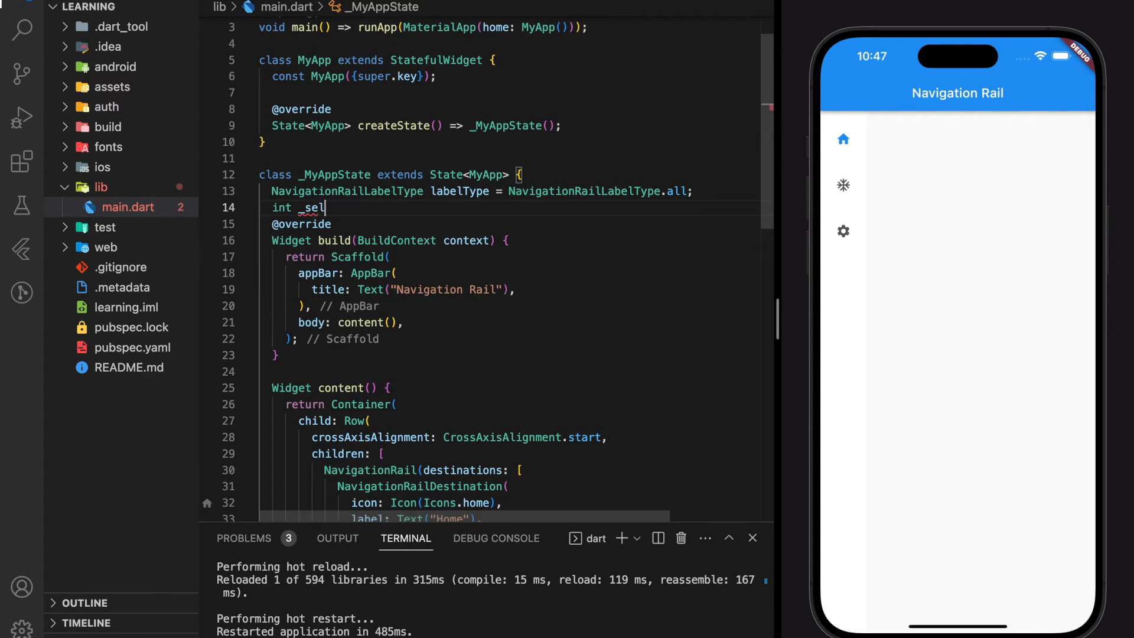
text(ectedIn)
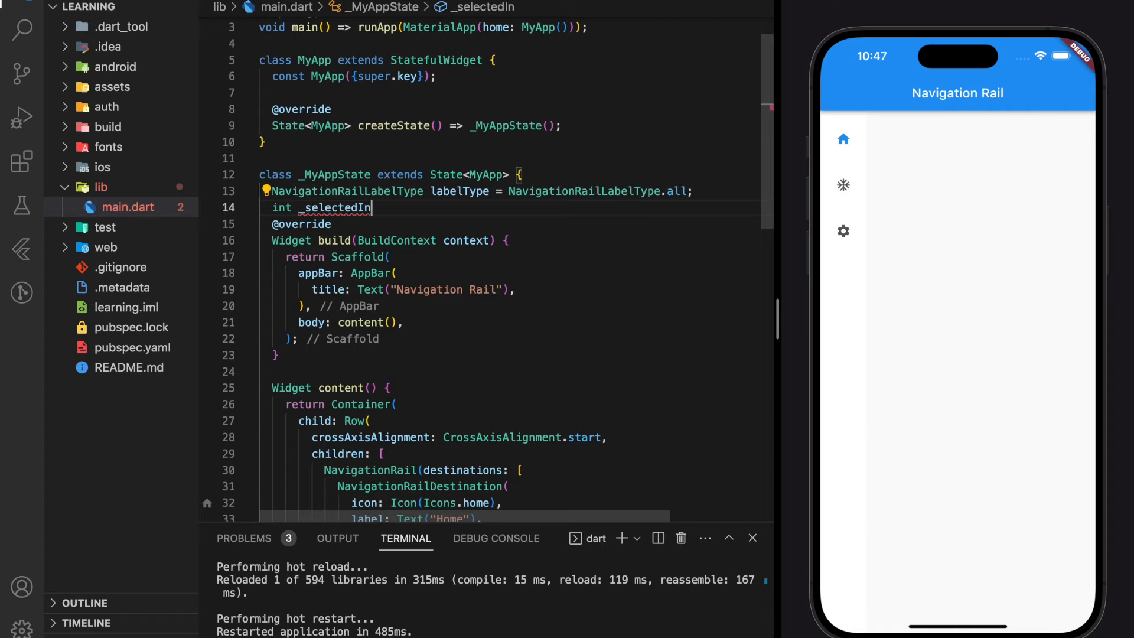
text(dex = 0;)
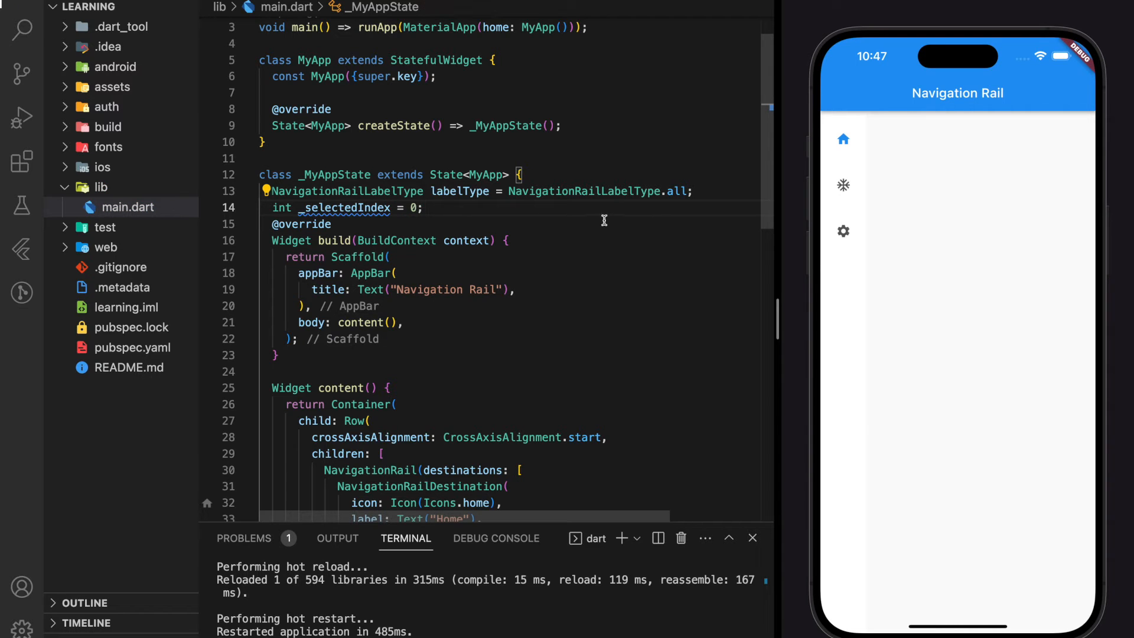
scroll(down, 3)
text(labelType: labelType,)
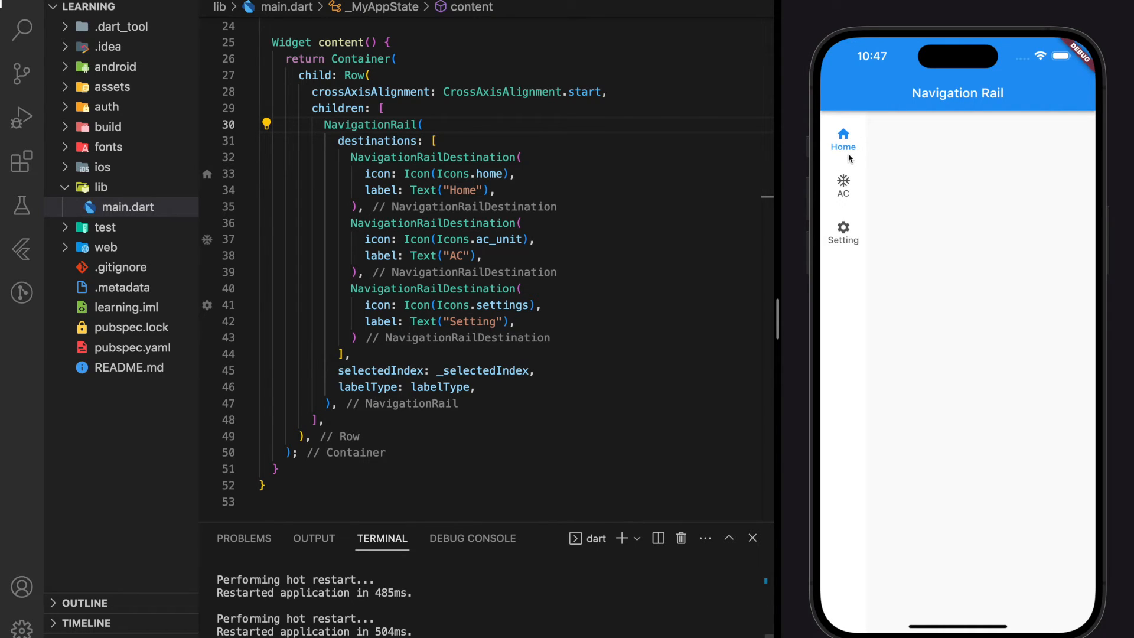
mouse_move(844, 175)
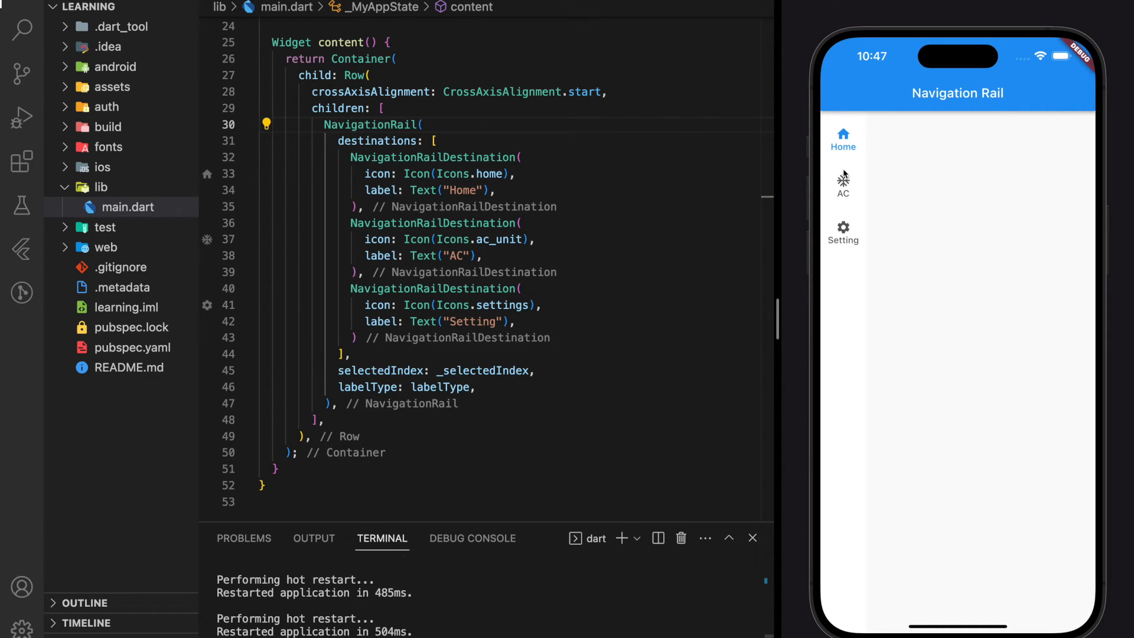
mouse_move(870, 176)
text(onDestinationSelected: ((value) {)
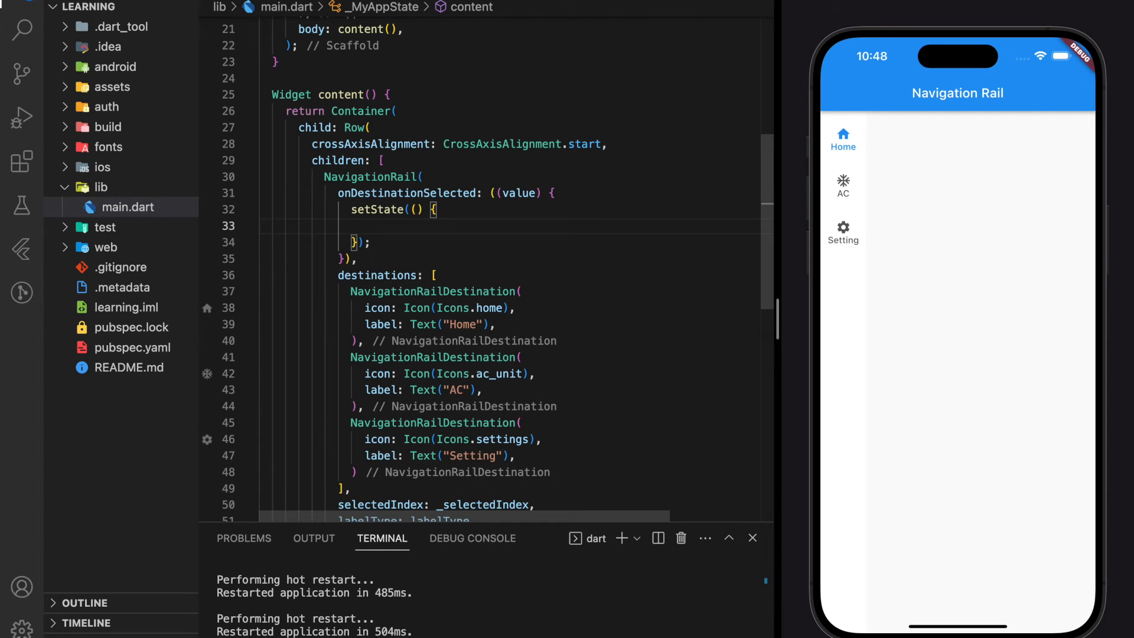
Inside setState of onDestinationSelected, assign _selectedIndex = value;.
text(_selectedIndex =)
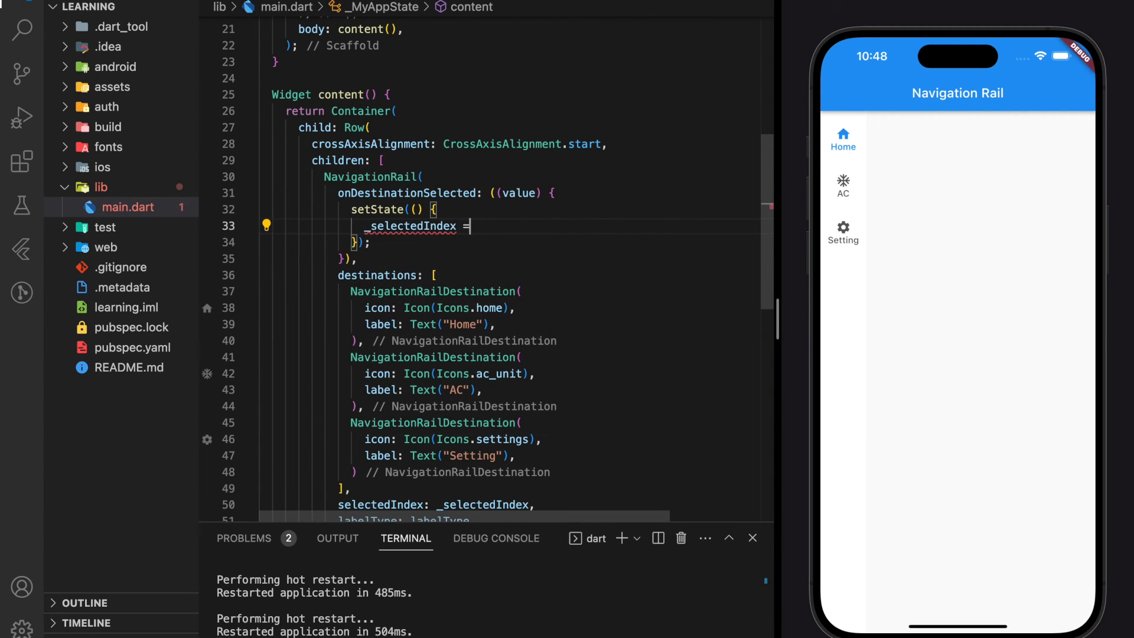
text(value;)
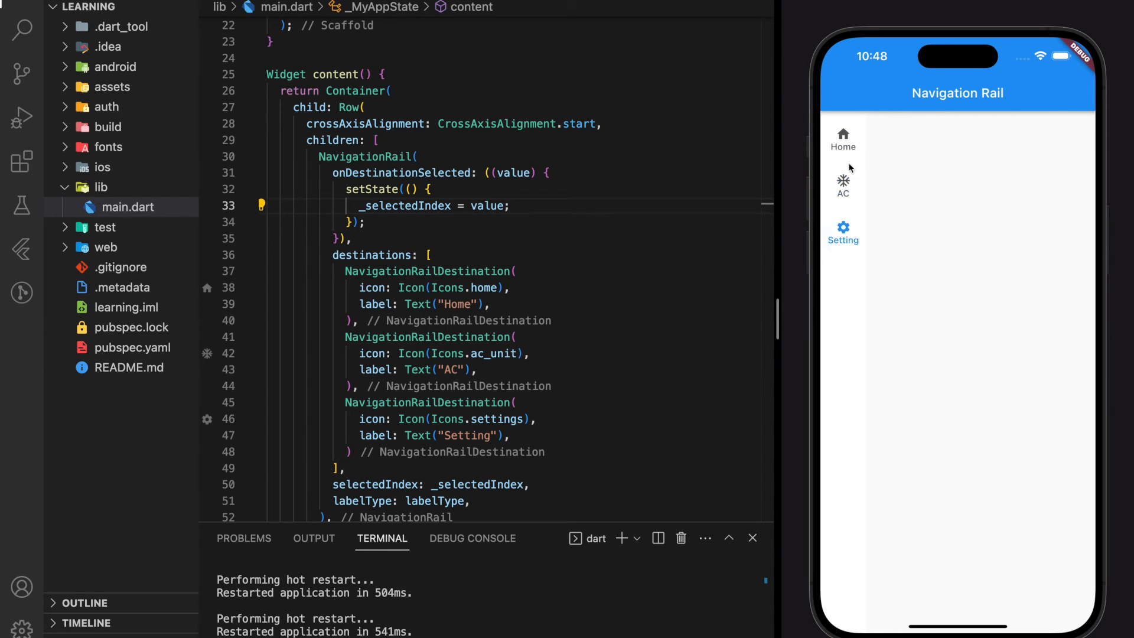
click(842, 179)
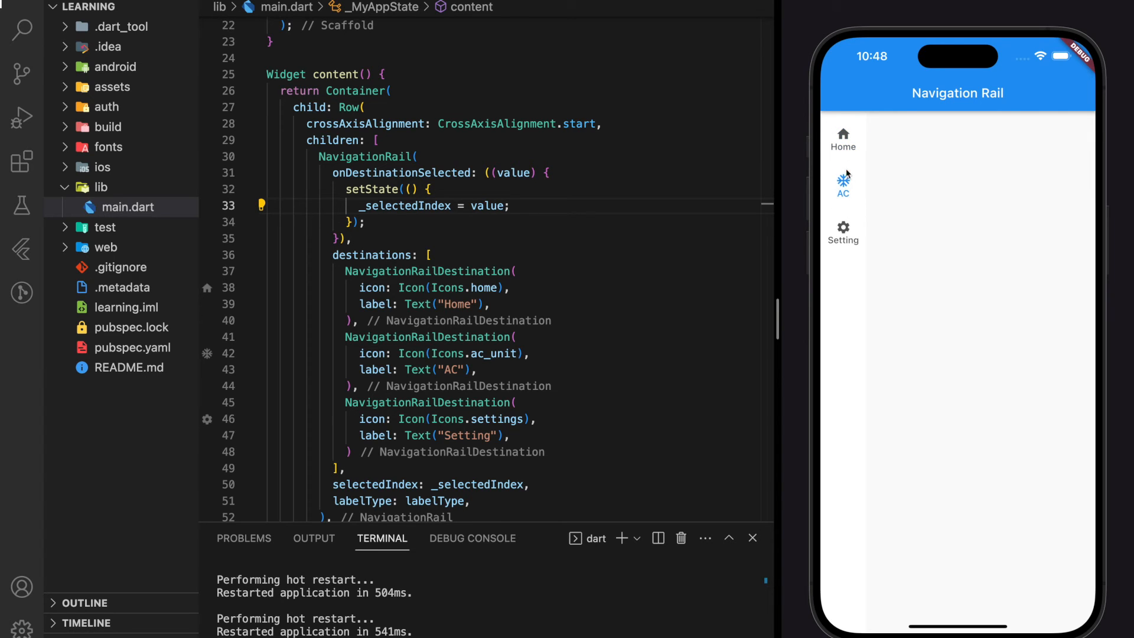
click(842, 137)
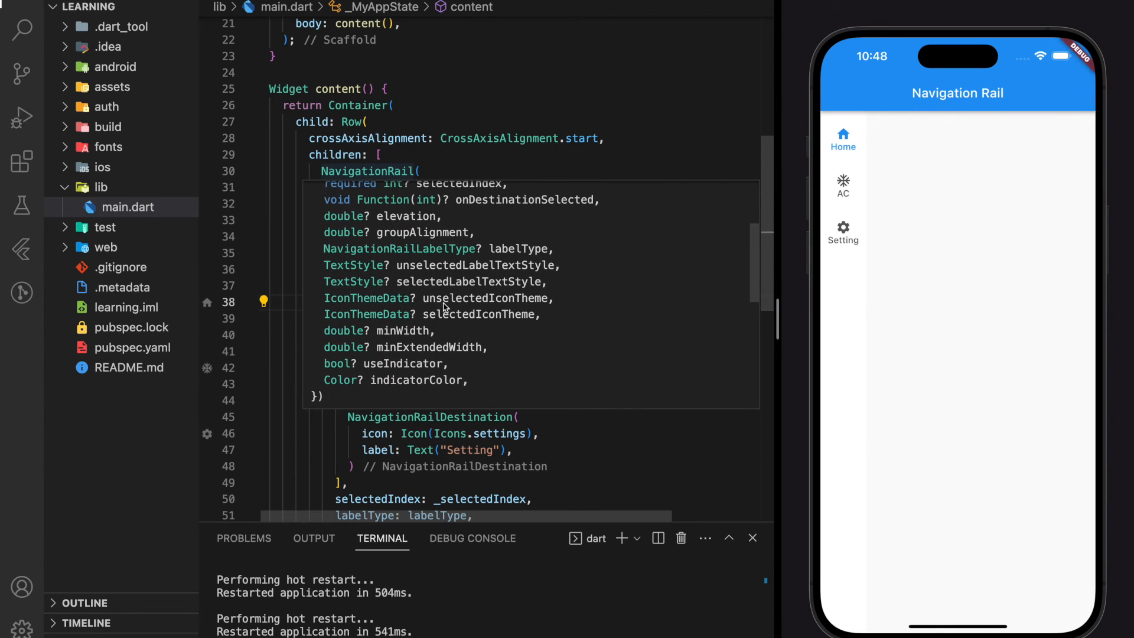
mouse_move(471, 268)
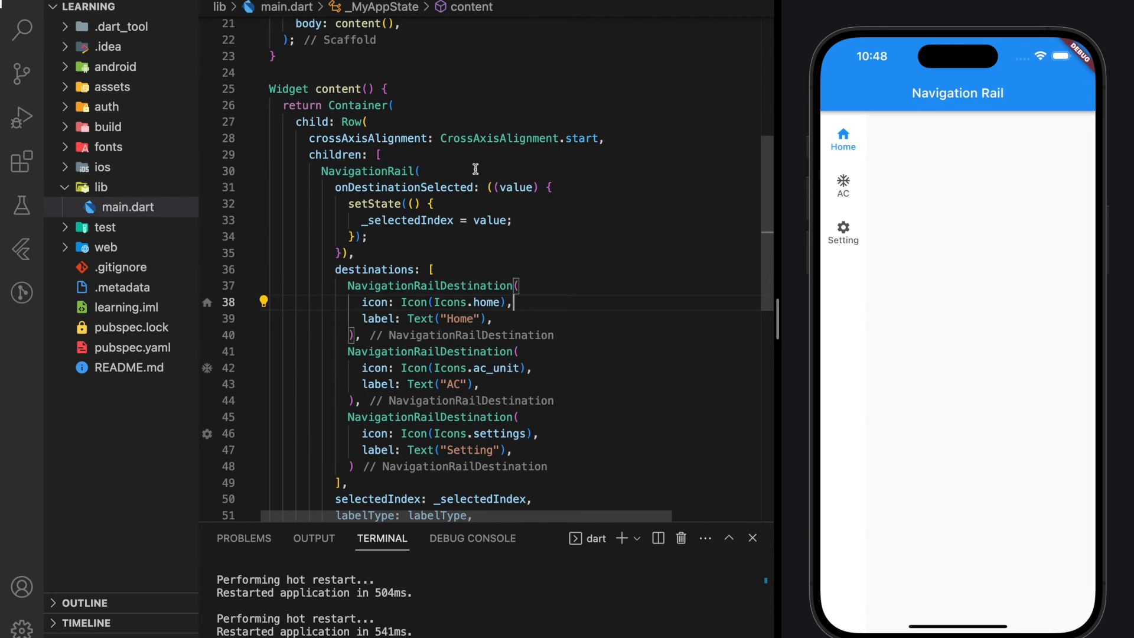
Try labelType NavigationRailLabelType.none to show icons only, then restore it to .all.
scroll(down, 3)
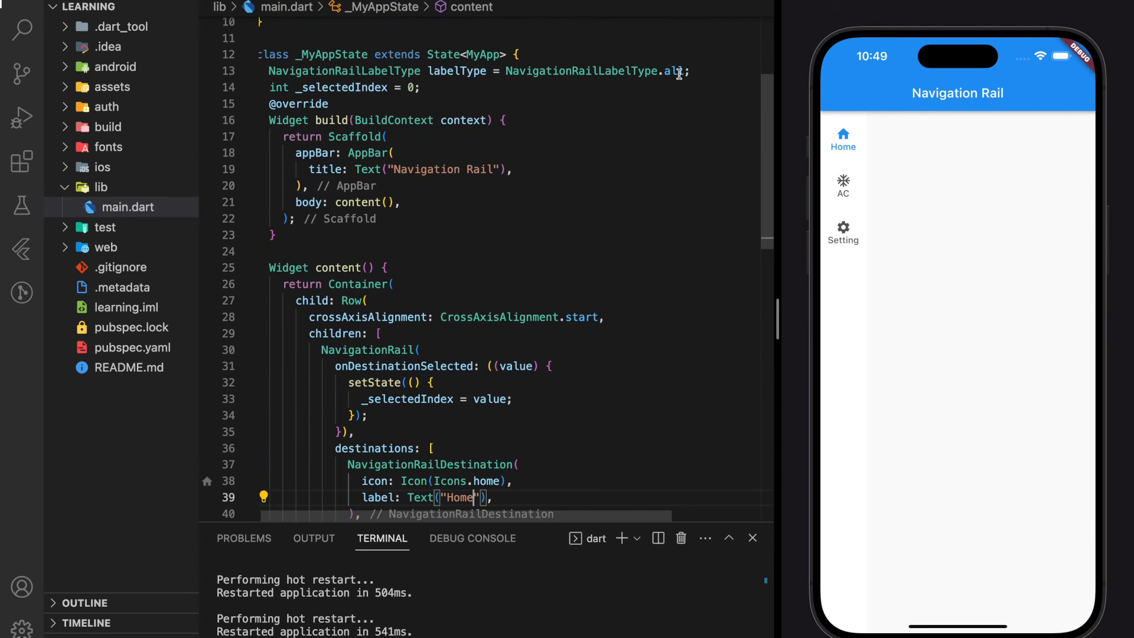
text(none)
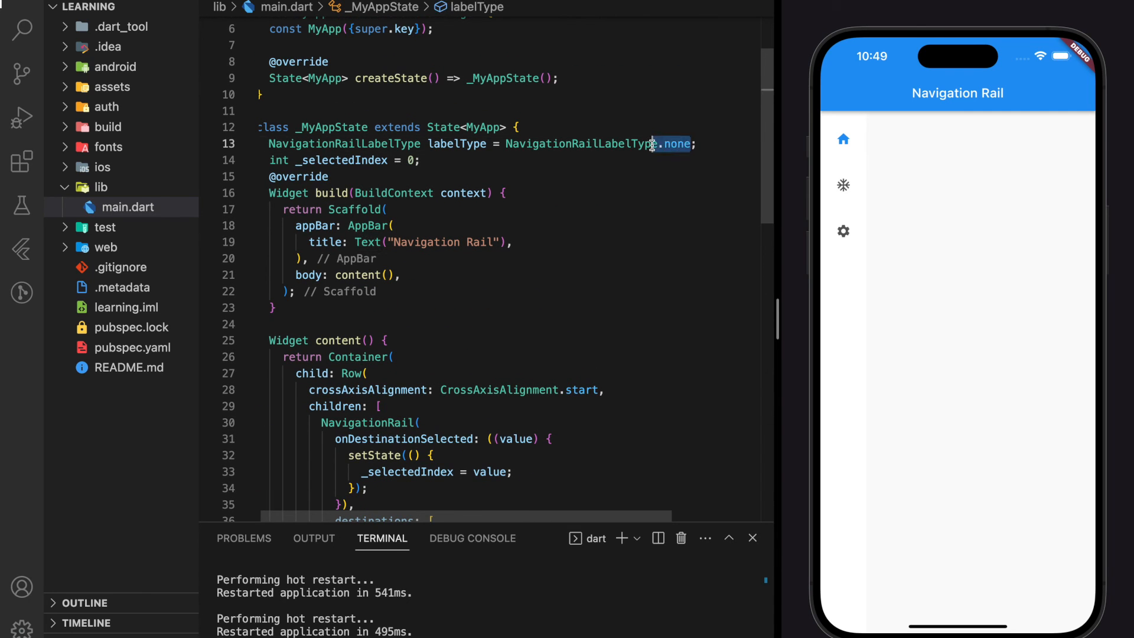
text(all)
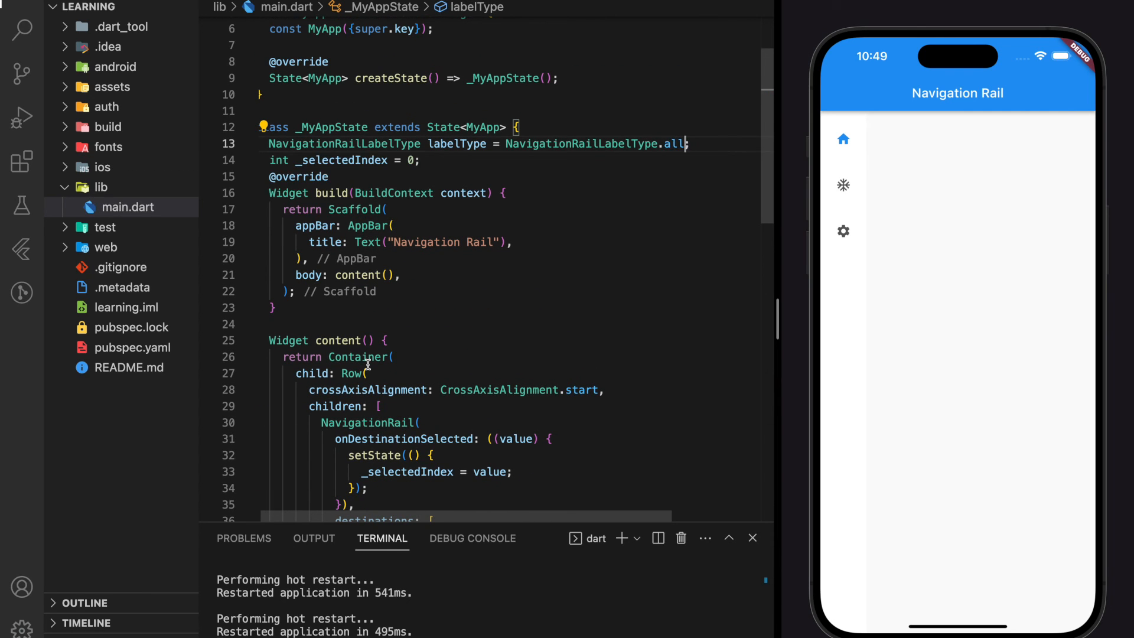
scroll(down, 3)
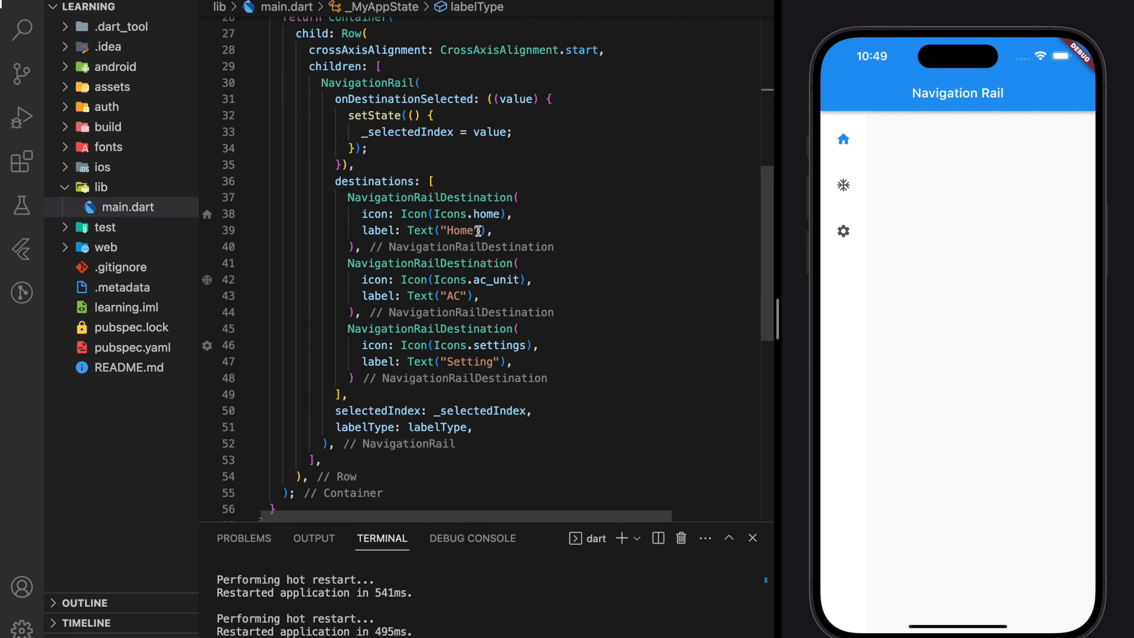